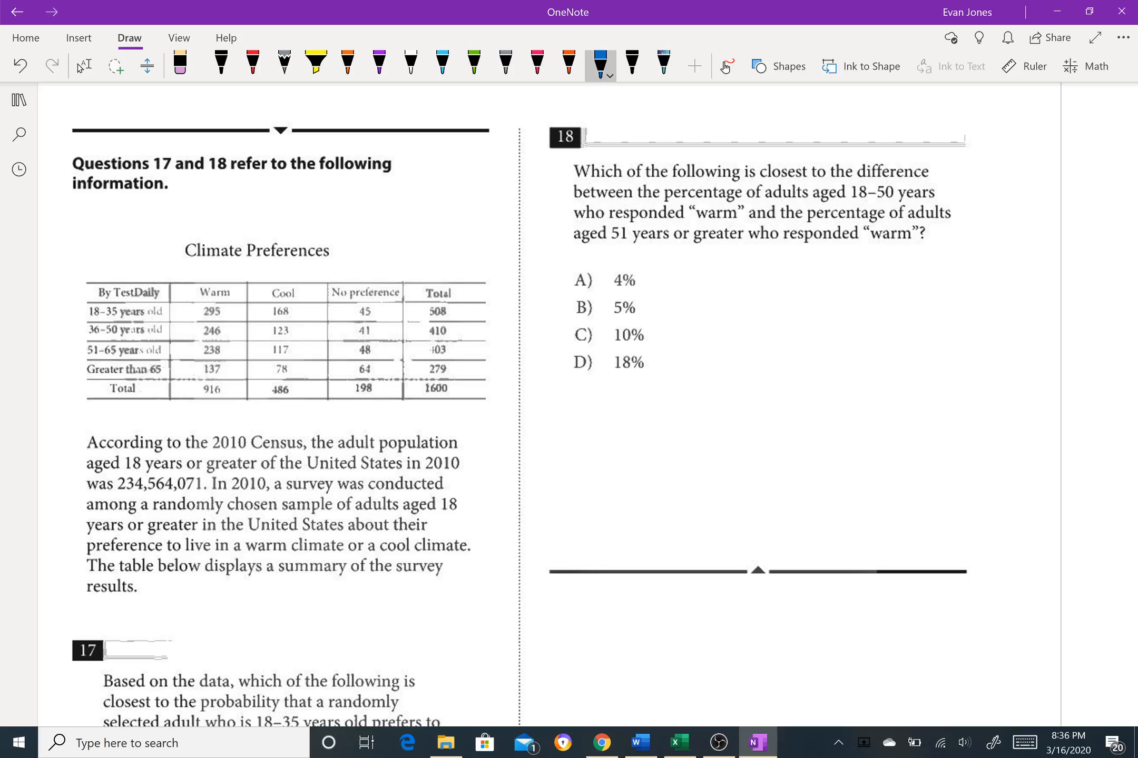
Step: Draw the first blue ink arc around the Warm total 916
left_click_drag(225, 380, 196, 403)
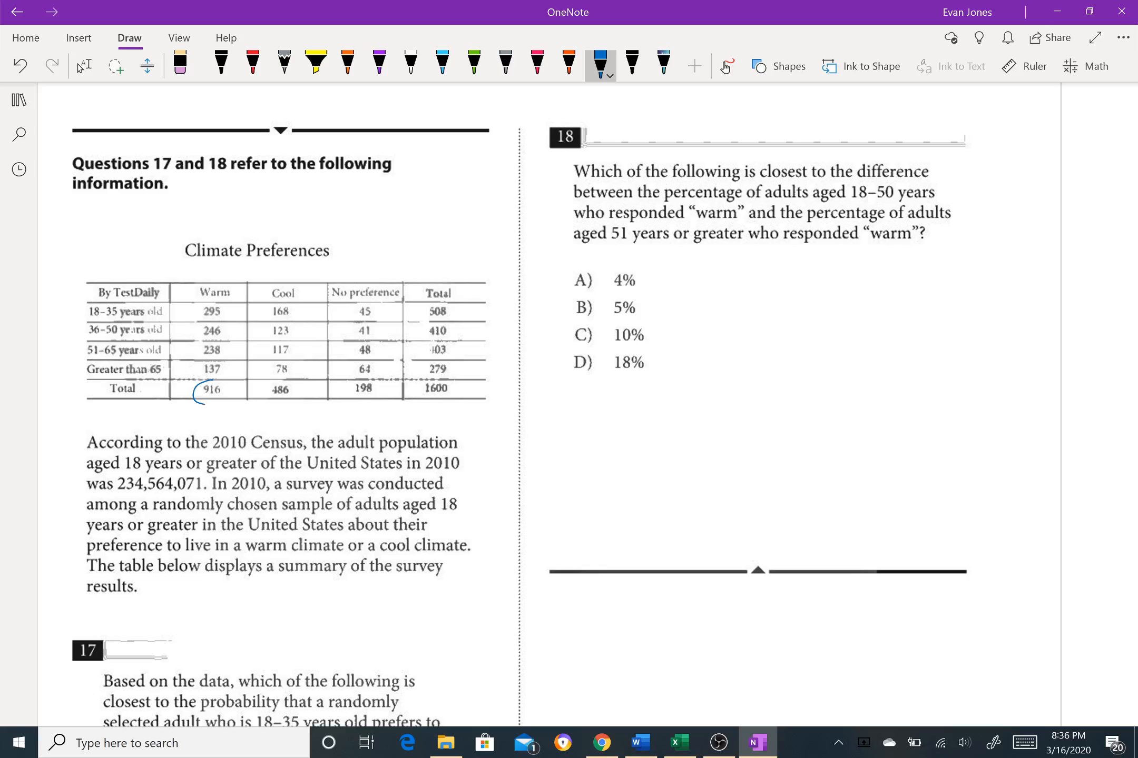
Step: Close the circle around 916, circle Warm values 295 and 246, and underline 36–50 years
left_click_drag(195, 403, 224, 403)
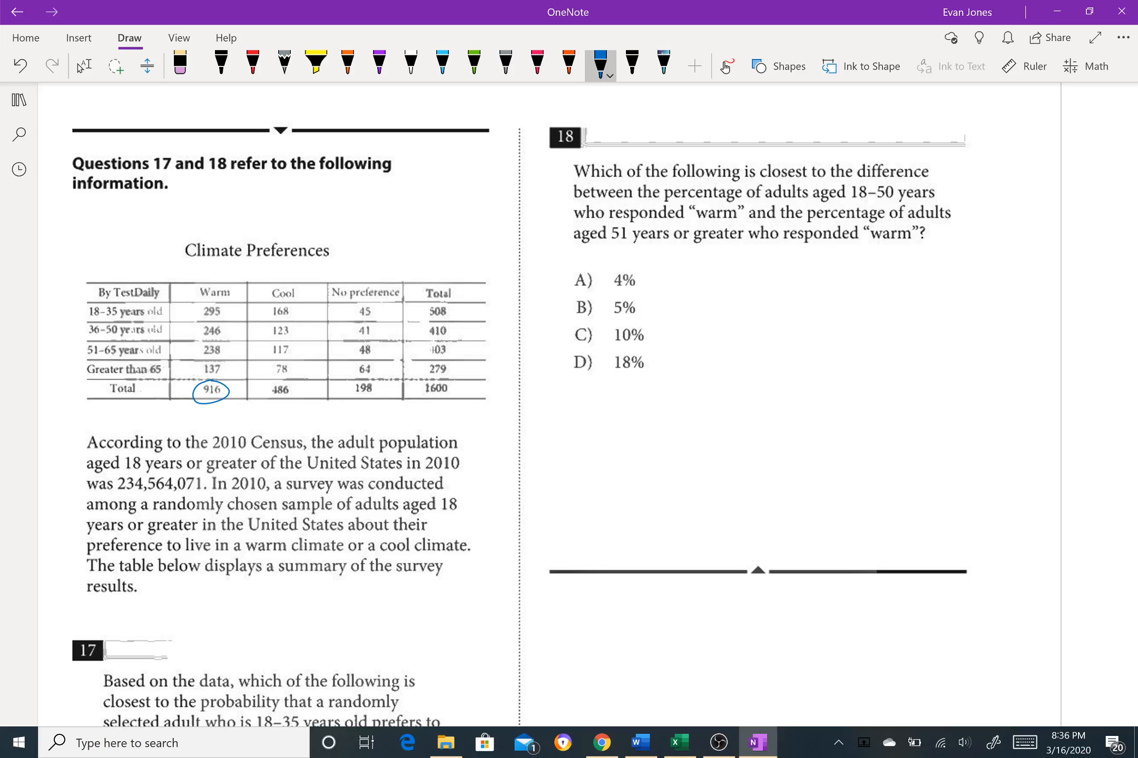
left_click_drag(196, 315, 232, 315)
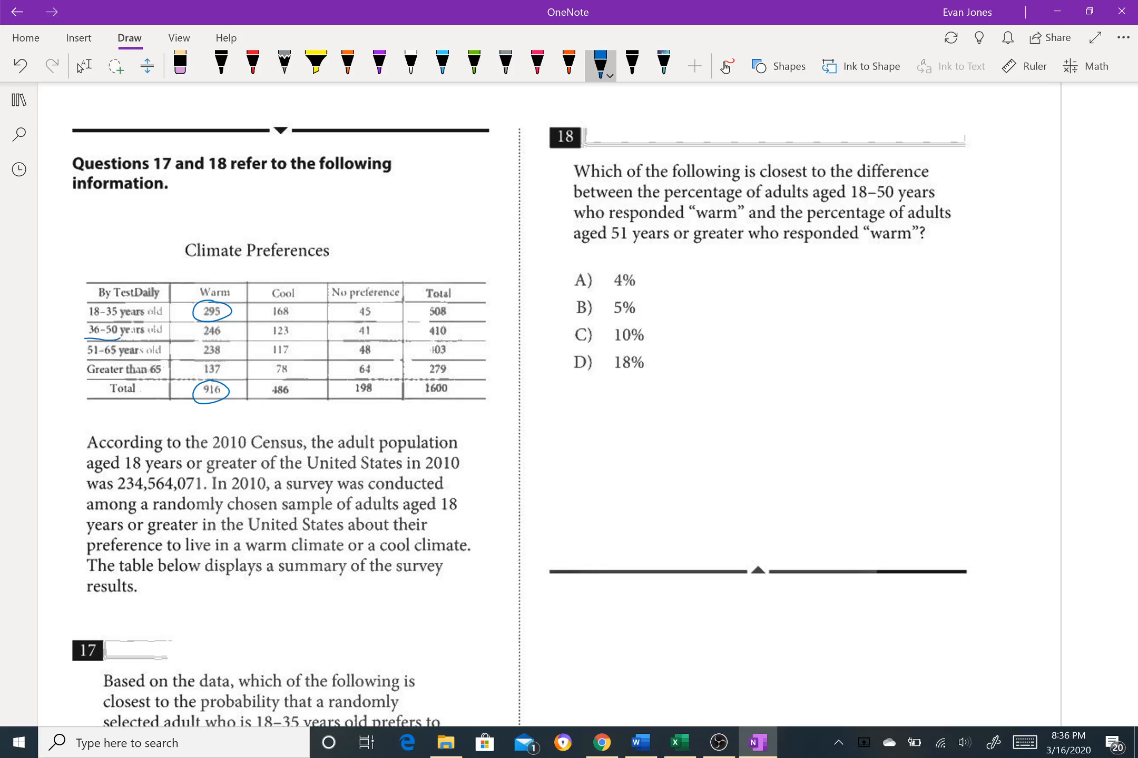
left_click_drag(196, 326, 225, 334)
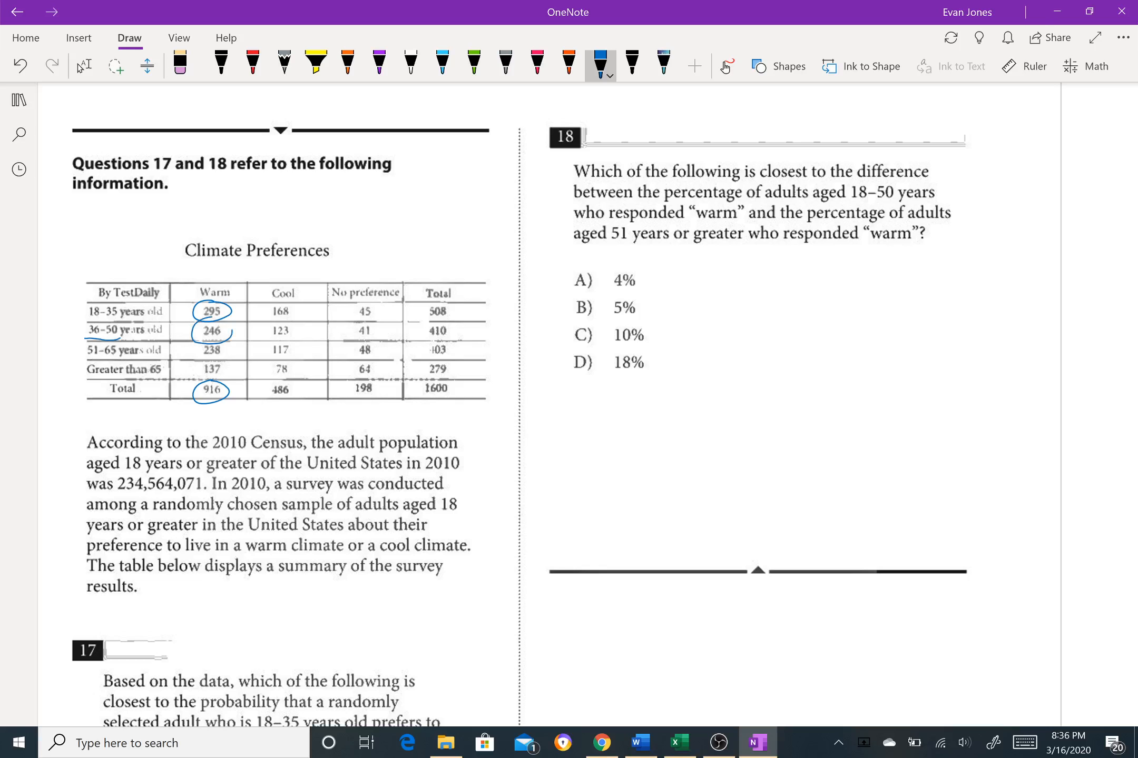
left_click_drag(210, 294, 210, 355)
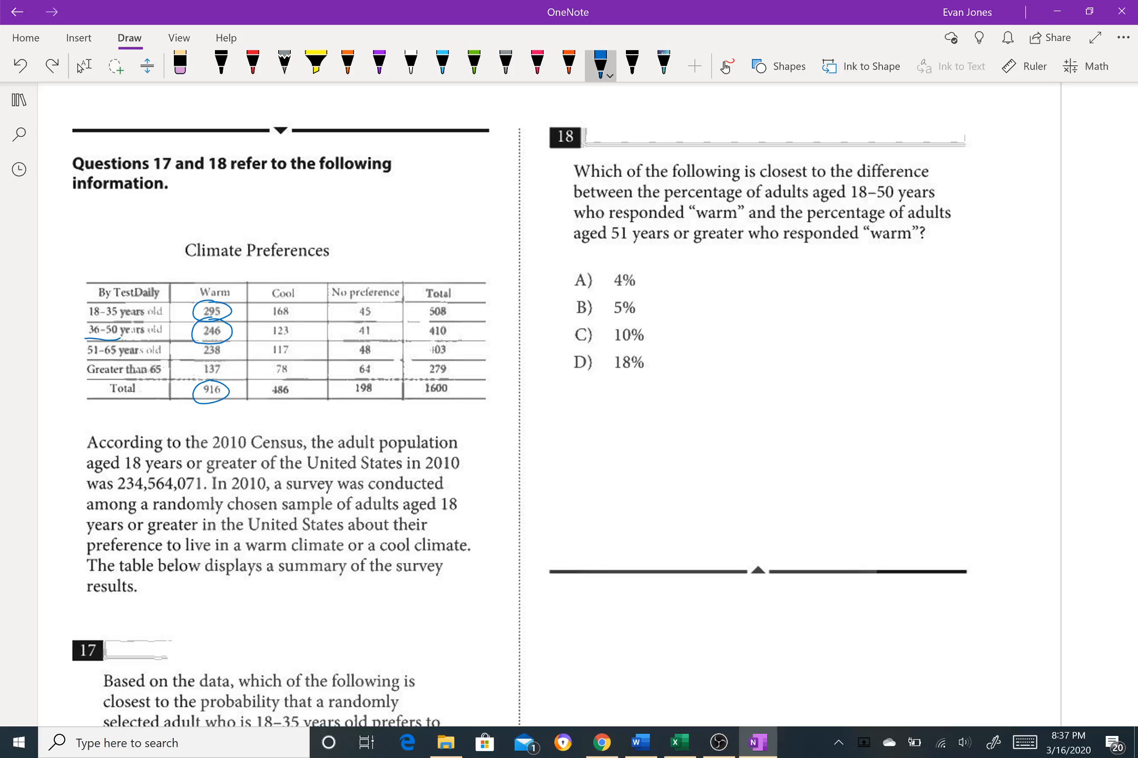
Step: Handwrite 541/916 = .59 and 59% beside the answer choices
left_click_drag(697, 281, 740, 320)
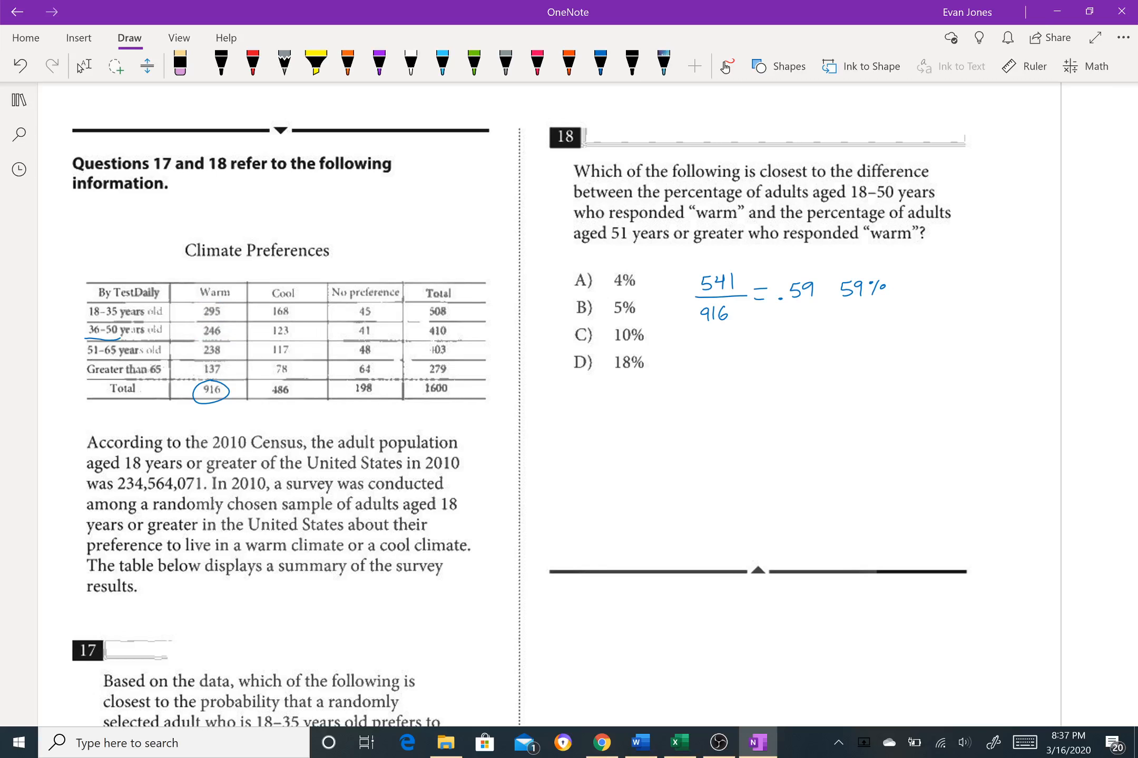
Step: Circle Warm values 238 and 137, then write 41% below 59% and circle it
left_click(599, 66)
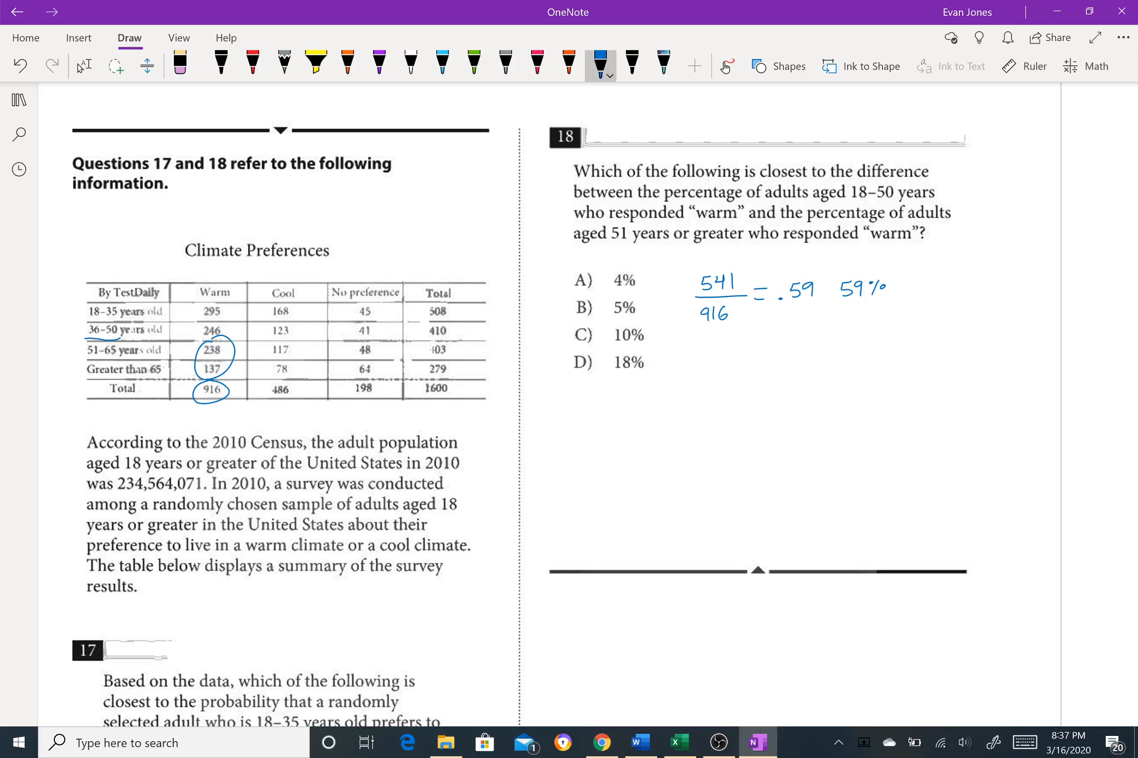
left_click_drag(840, 345, 875, 345)
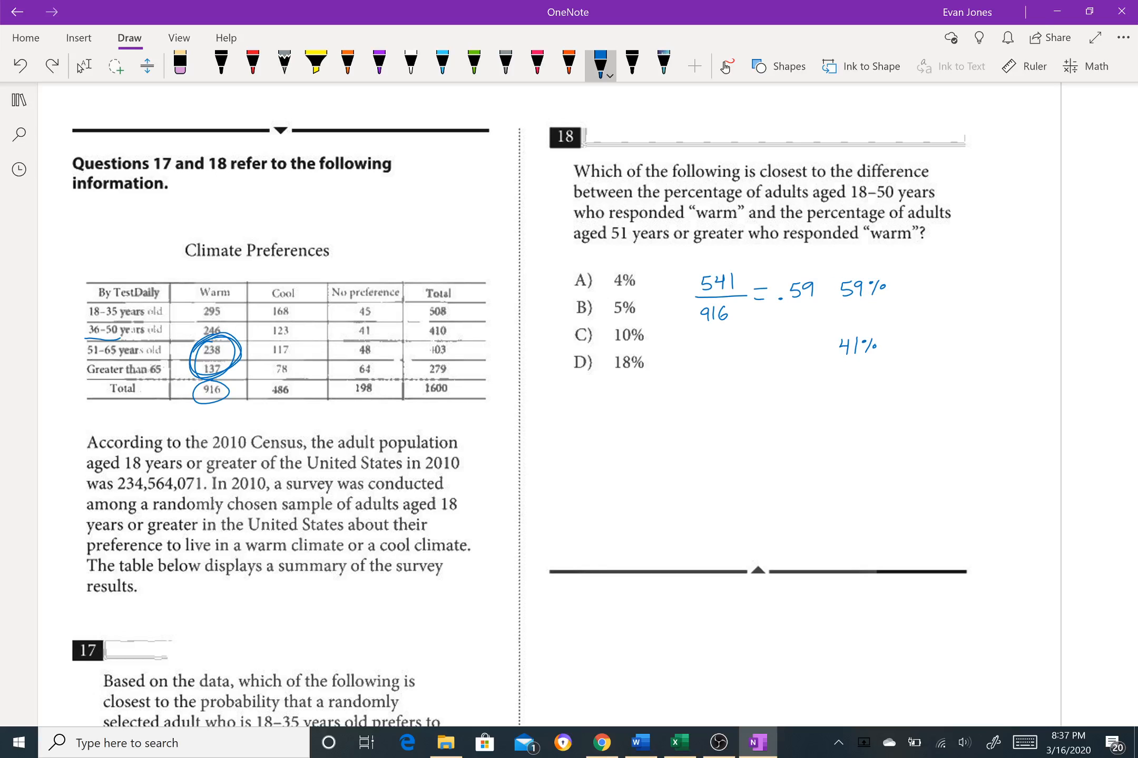
left_click_drag(820, 345, 907, 349)
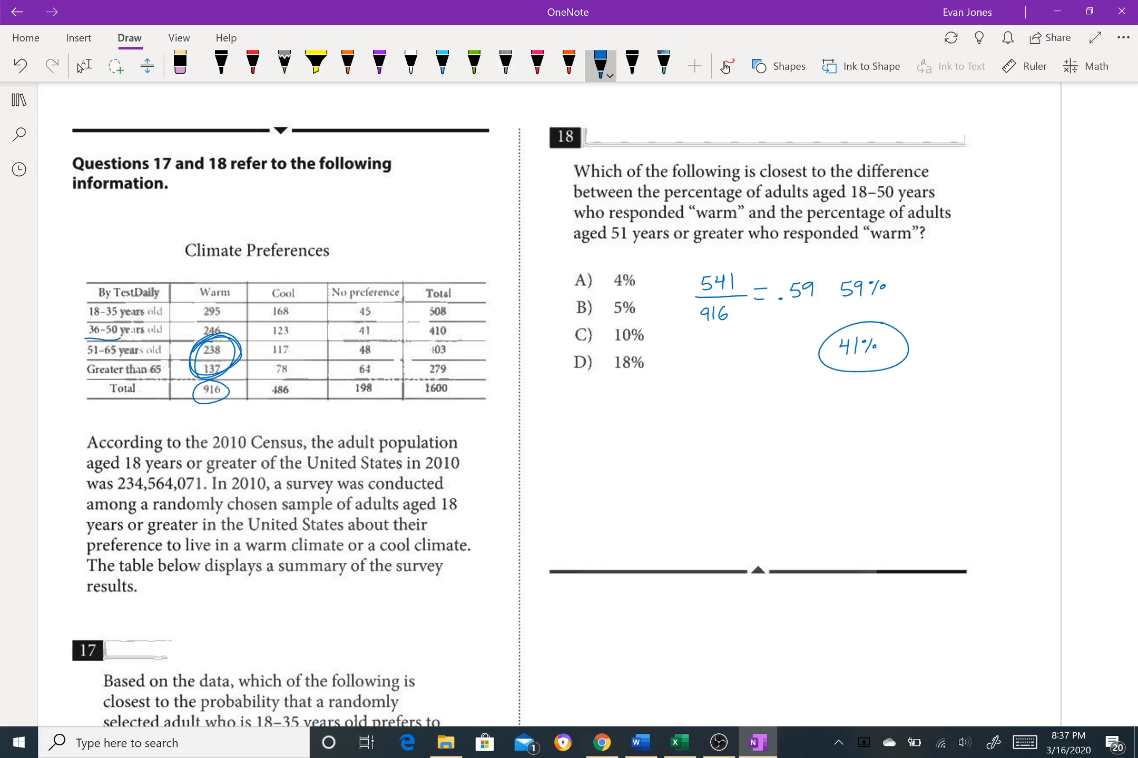